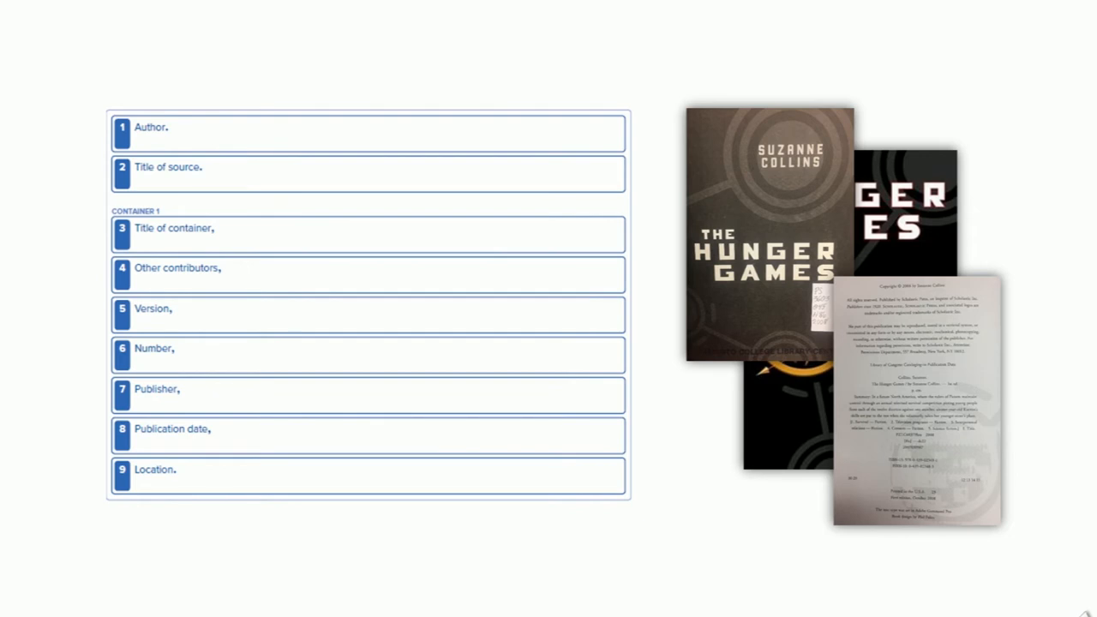
text(Collins, Suzanne.)
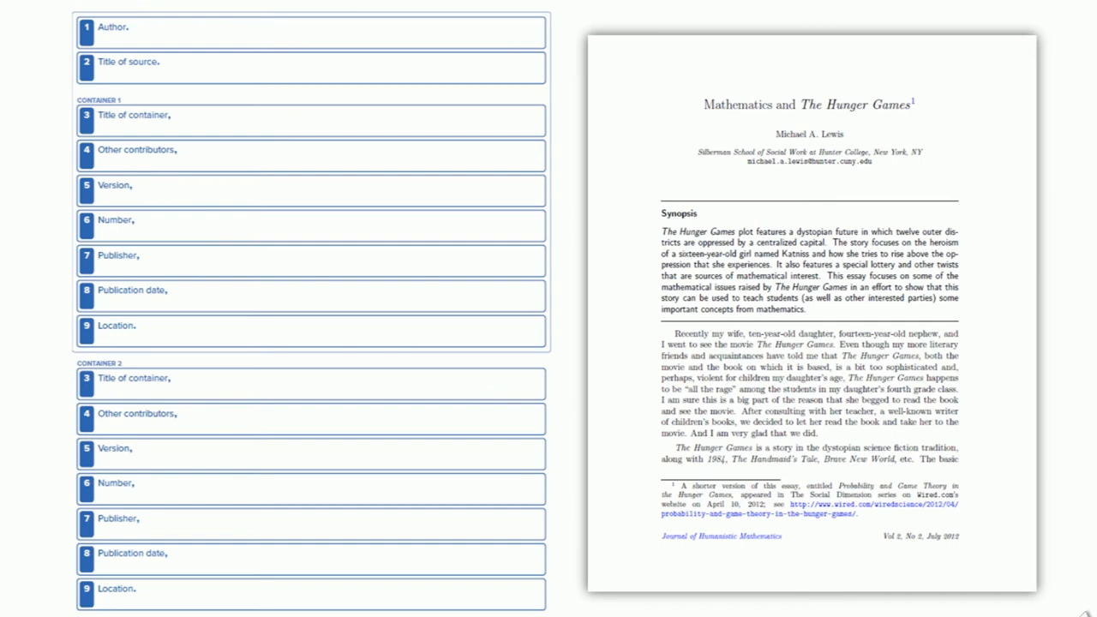
text(Lewis, Michael A.)
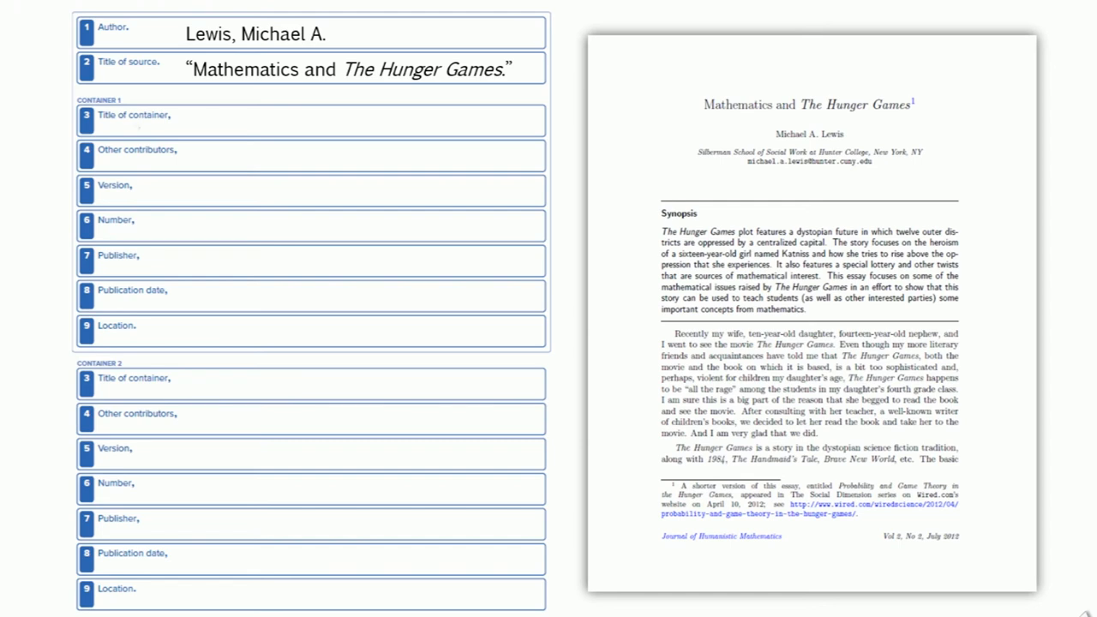
text(Journal of Humanistic Mathematics,)
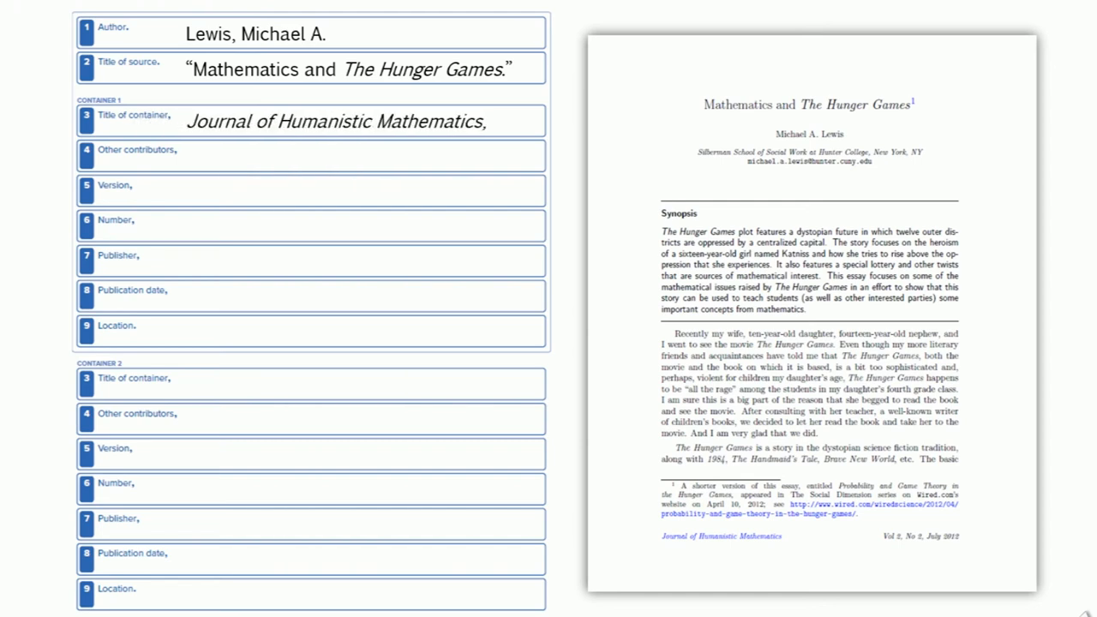
text(vol. 2,)
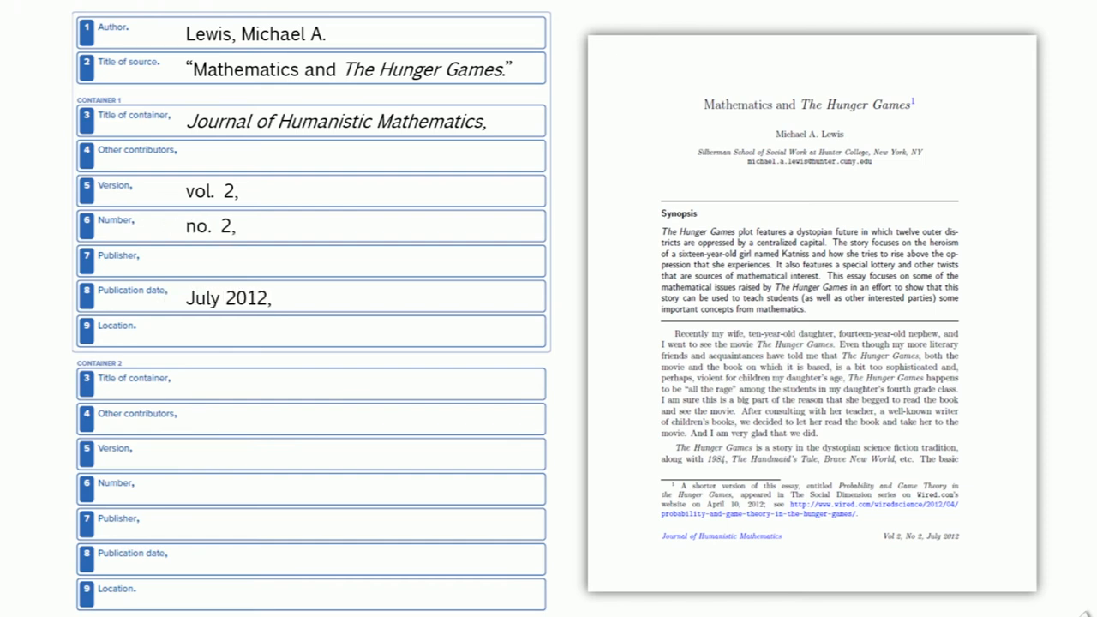
text(pp. 129-139.)
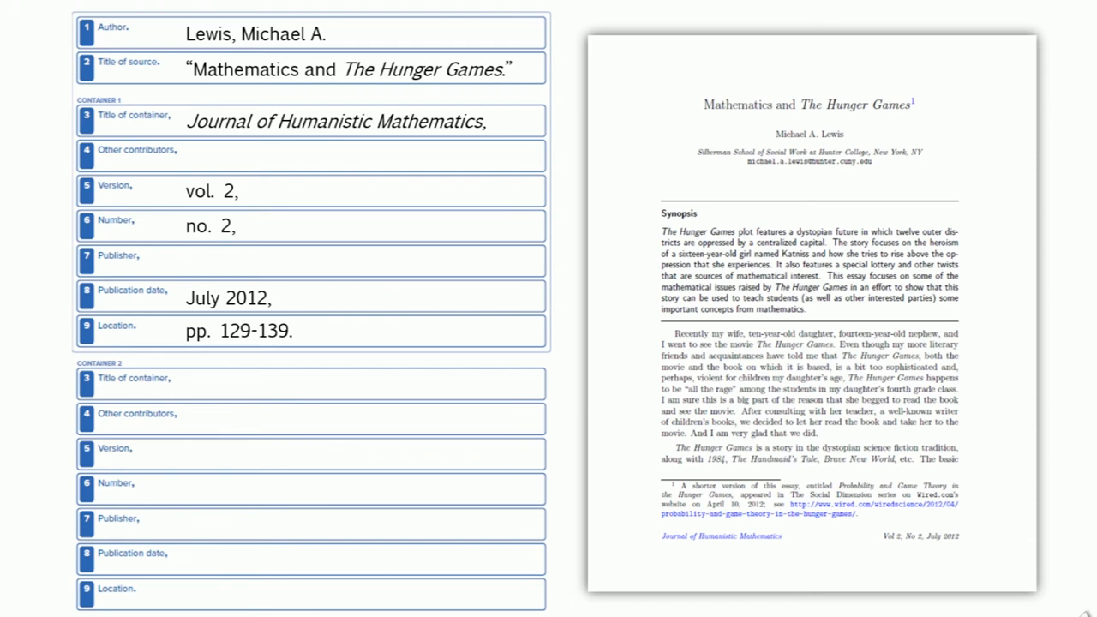
text(Academic Search Complete,)
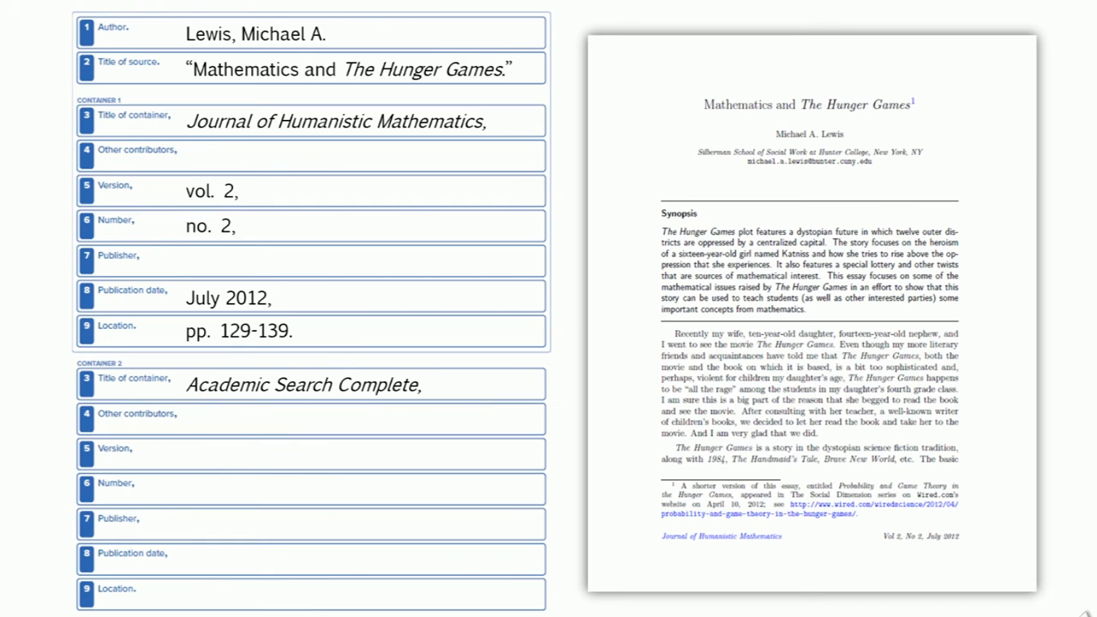